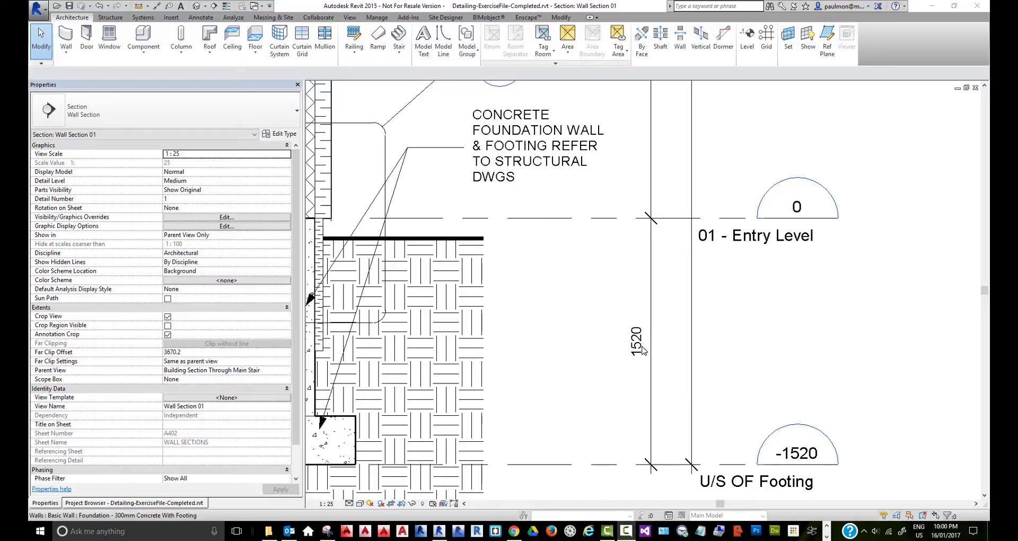
pyautogui.moveTo(654, 351)
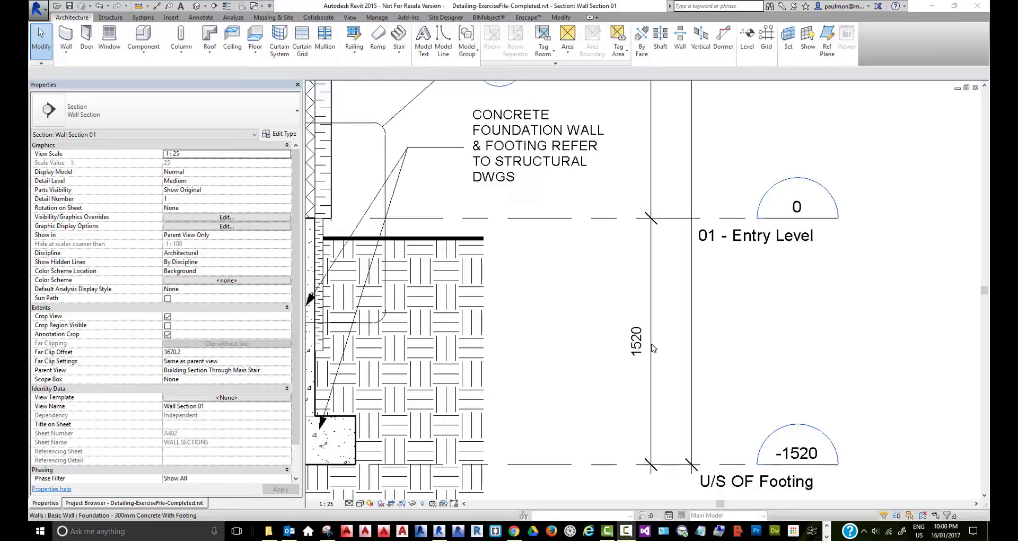
# Select the 1520 dimension and bring up its Diagonal - 2.5mm Arial type properties
pyautogui.click(634, 340)
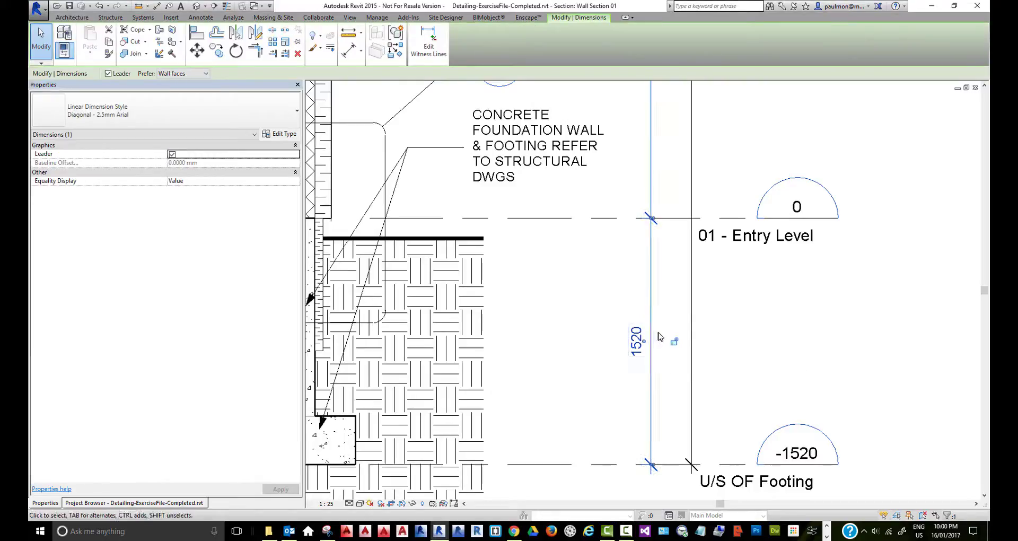
pyautogui.moveTo(280, 134)
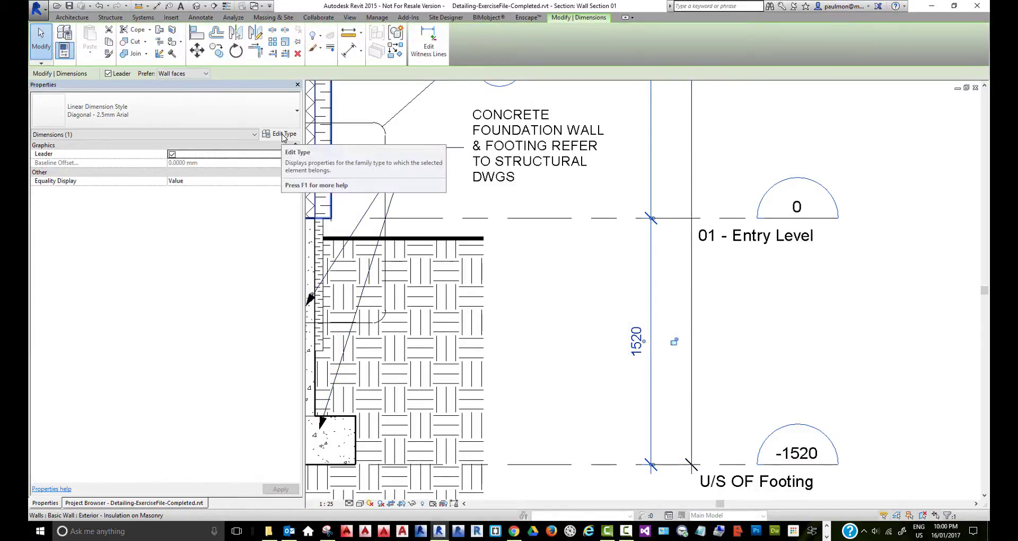
pyautogui.click(280, 134)
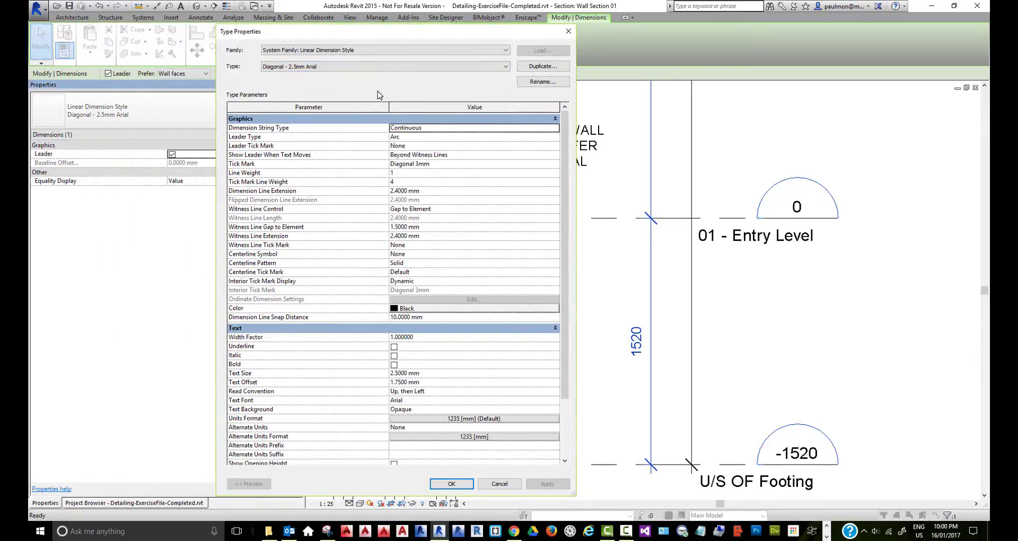
# Scroll the type properties down to the Text parameters showing Text Offset 1.7500 mm
pyautogui.scroll(-3)
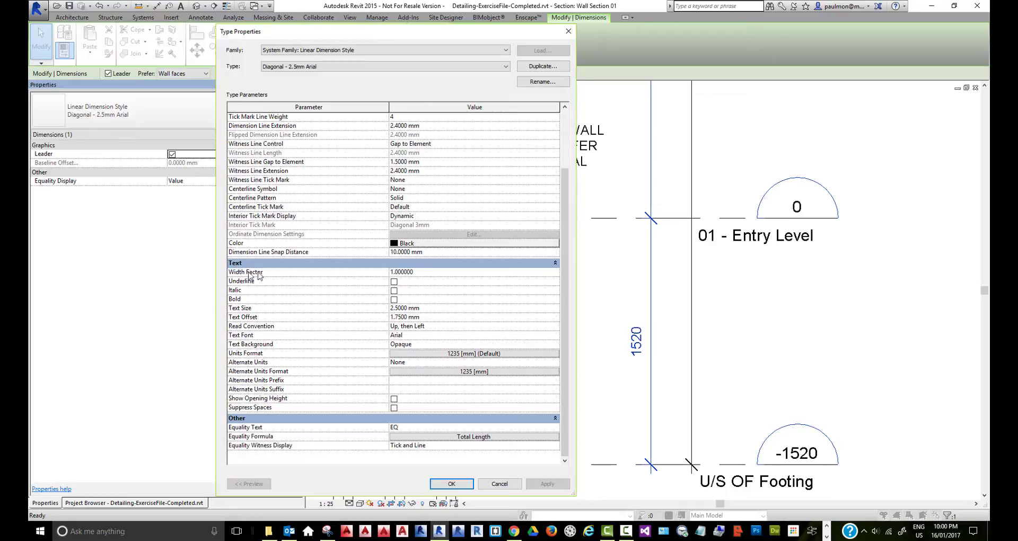
pyautogui.moveTo(266, 318)
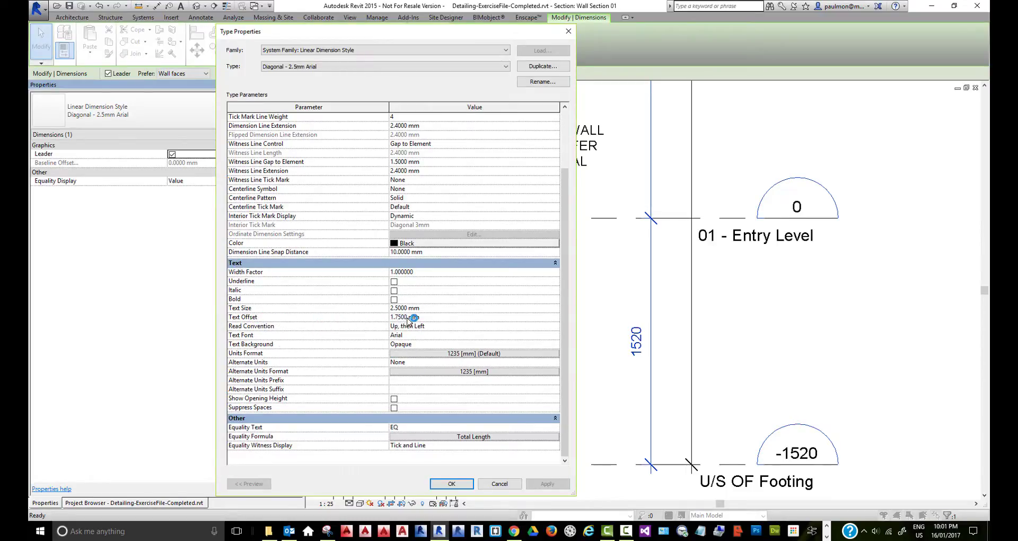
# Change Text Offset from 1.7500 mm to 0.7500 mm and apply it
pyautogui.click(407, 317)
pyautogui.write('0.7500')
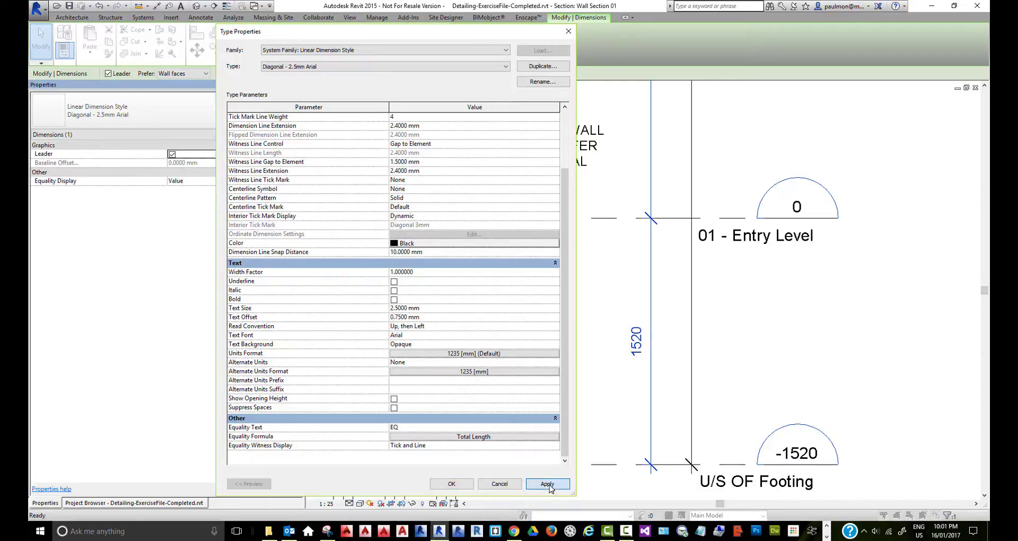
pyautogui.click(547, 483)
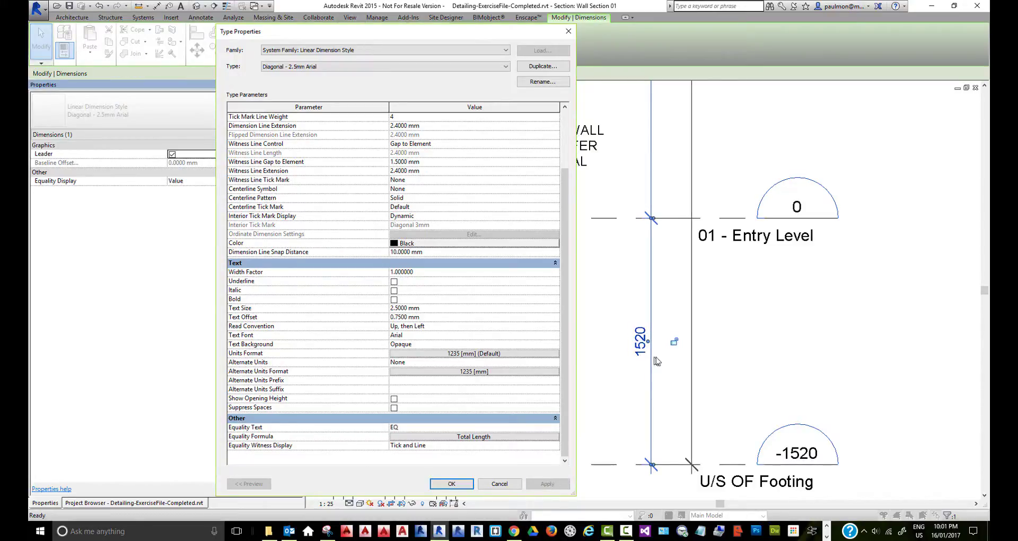
pyautogui.moveTo(649, 354)
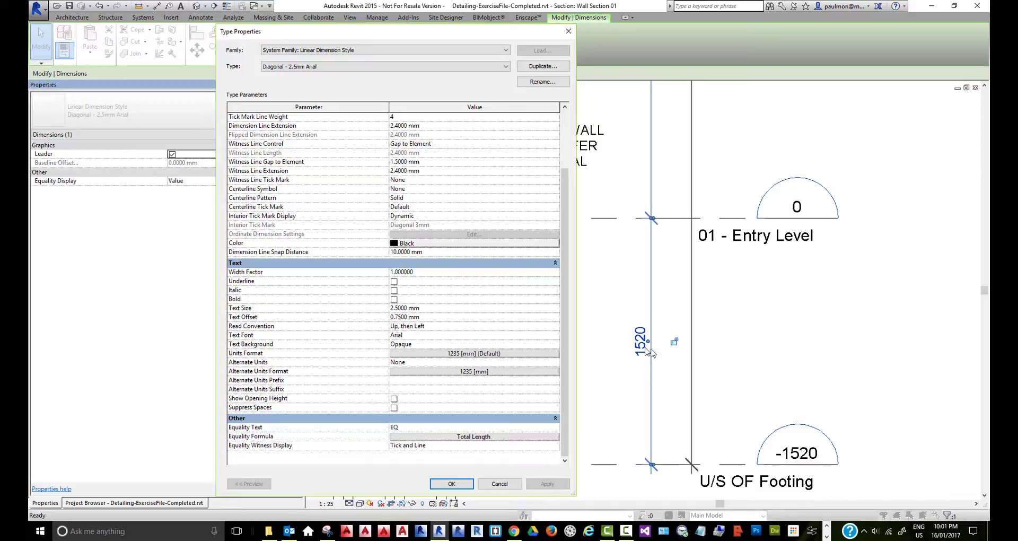
pyautogui.moveTo(654, 335)
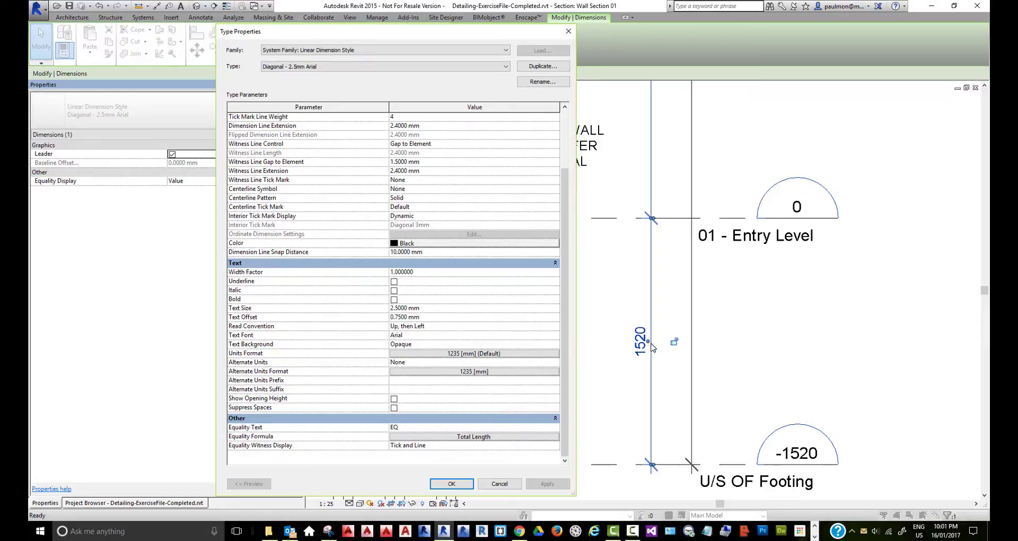
pyautogui.moveTo(256, 323)
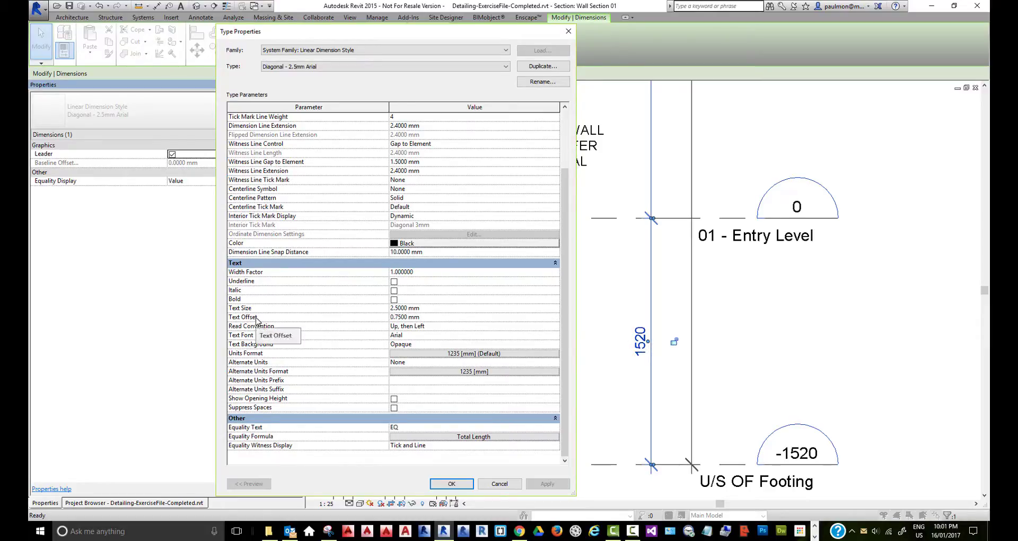